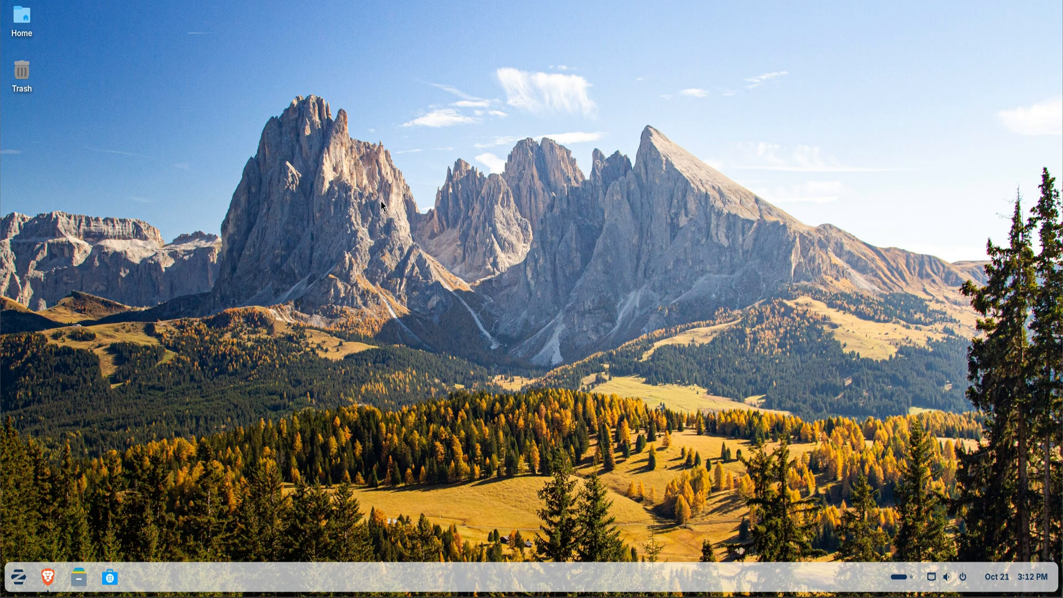
Open a terminal at the Desktop folder from the desktop context menu.
right_click(382, 205)
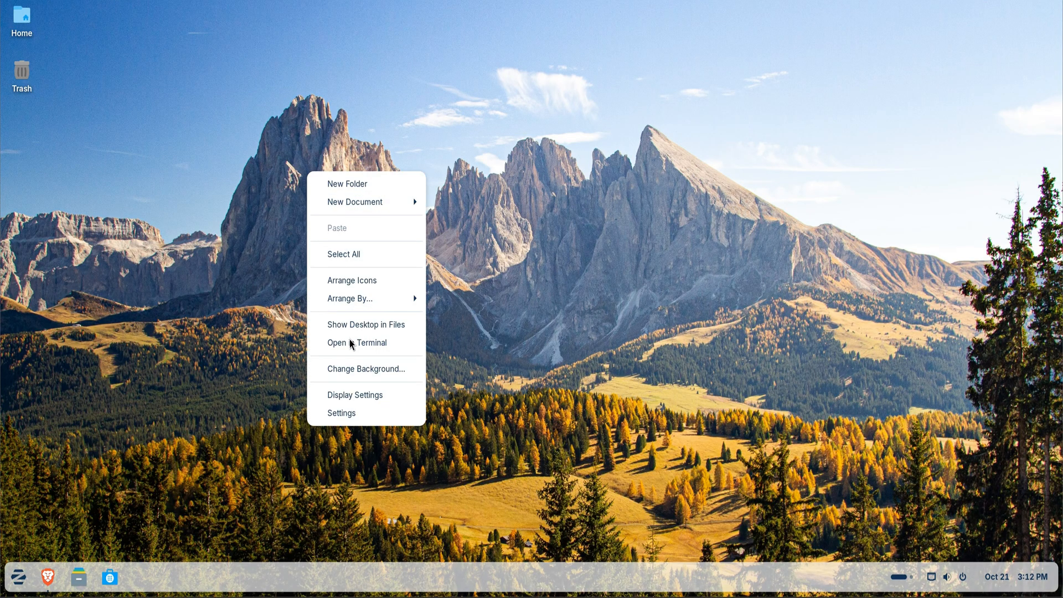
click(355, 342)
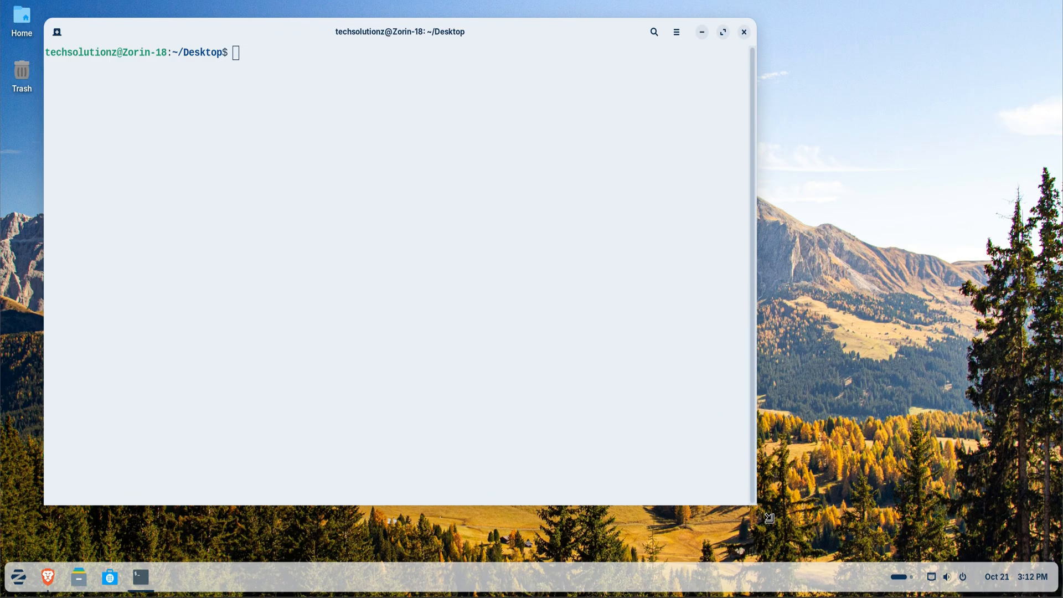
Run sudo apt update, then sudo apt-get install ca-certificates curl.
text(sudo apt update)
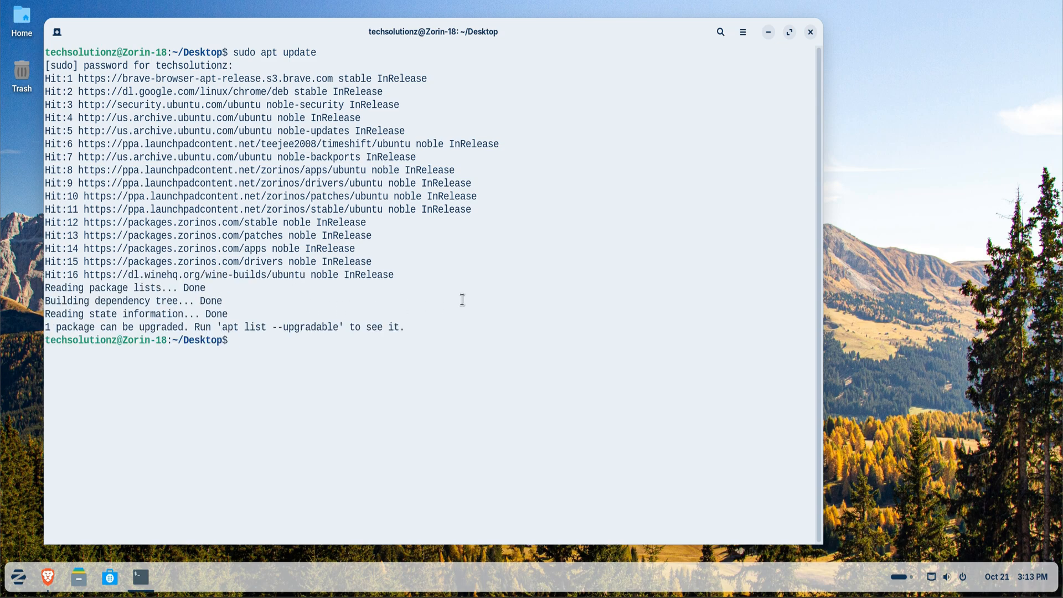
text(sudo apt-get install ca-certificates curl)
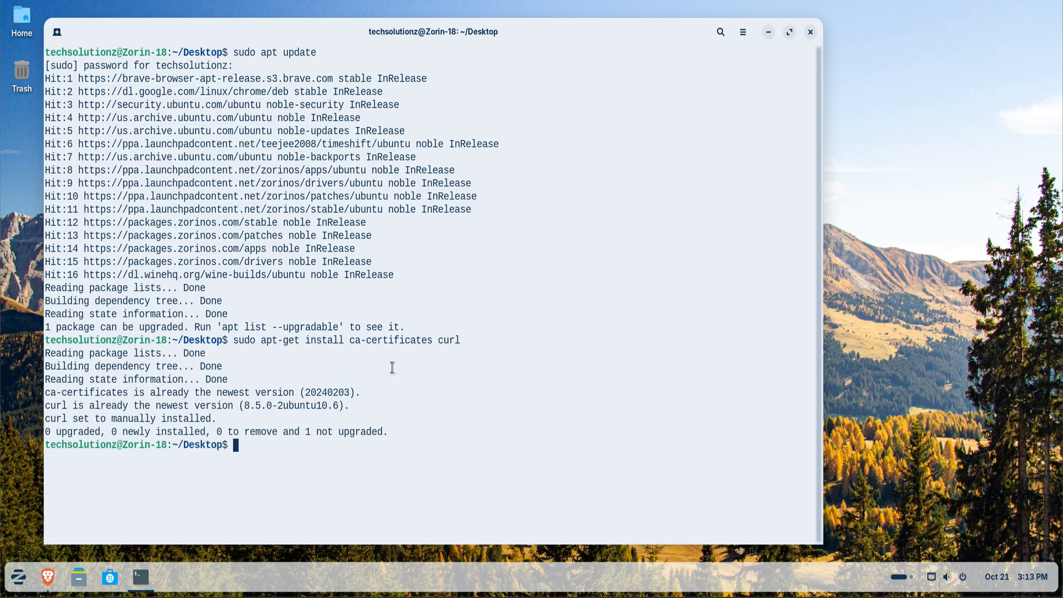
mouse_move(61, 566)
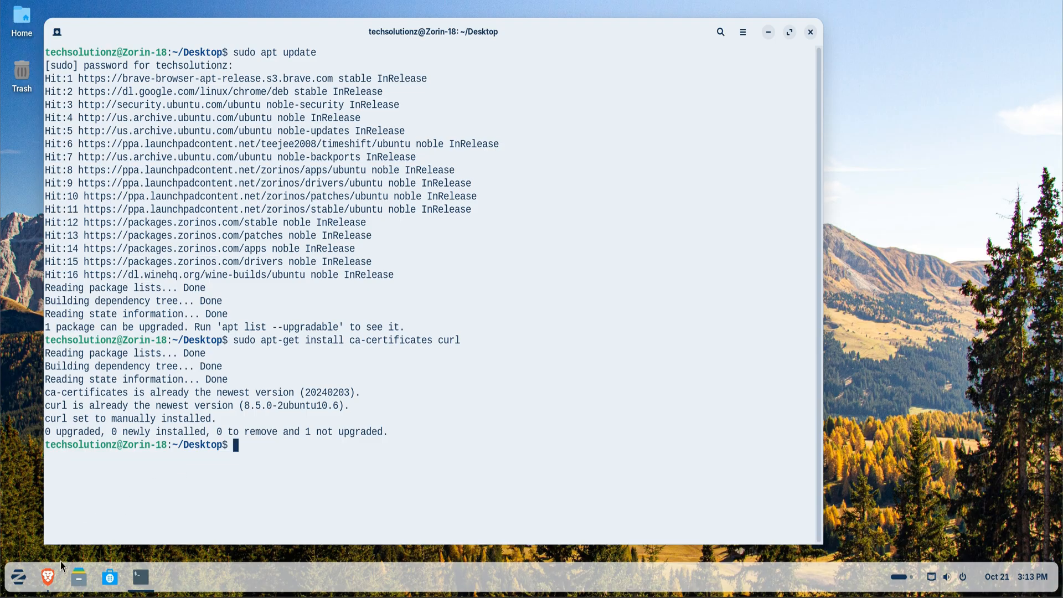
Create /etc/apt/keyrings with mode 0755 and make docker.asc readable with chmod a+r.
text(sudo install -m 0755 -d /etc/apt/keyrings)
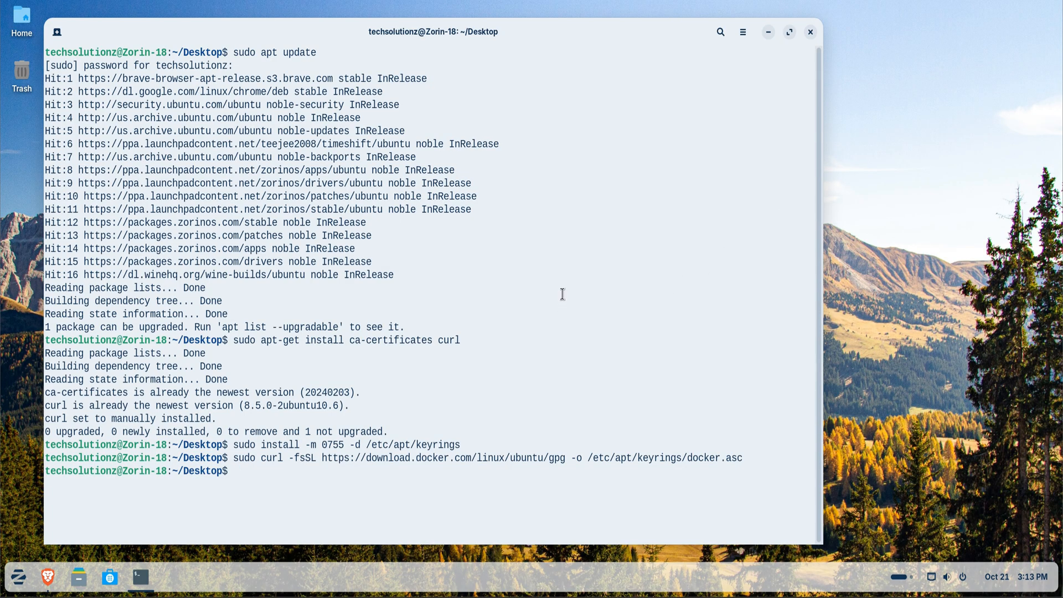
text(sudo chmod a+r /etc/apt/keyrings/docker.asc)
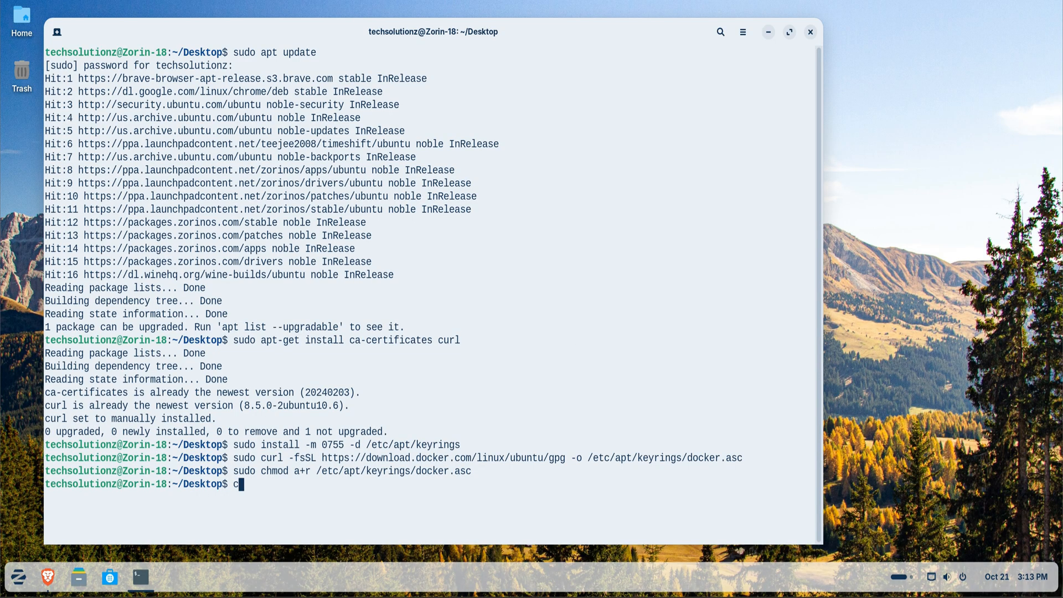
text(lea)
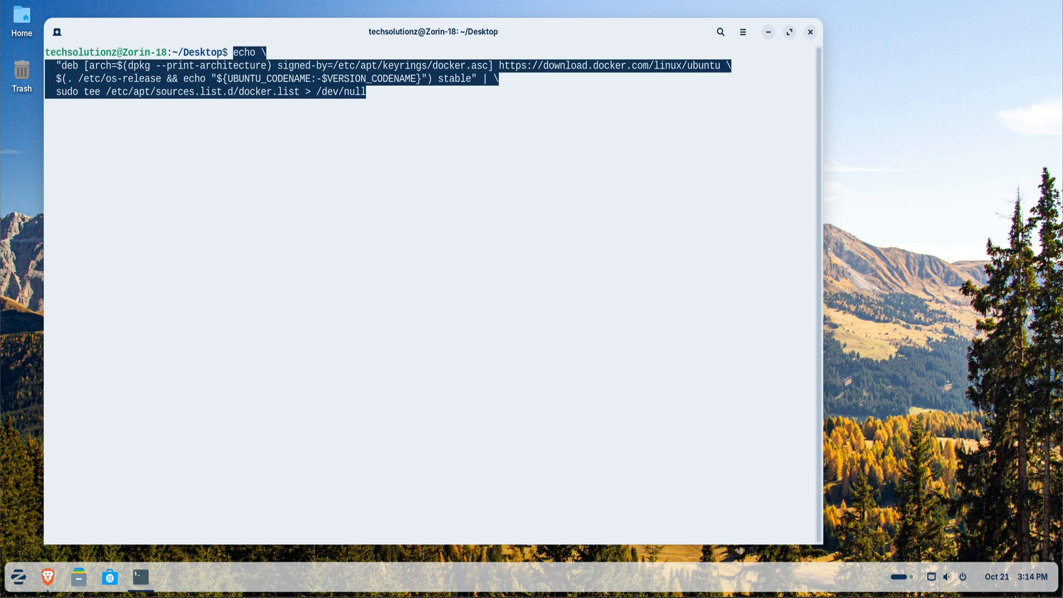
Run the echo | sudo tee command writing Docker's repository to docker.list, then start sudo apt update.
key(Return)
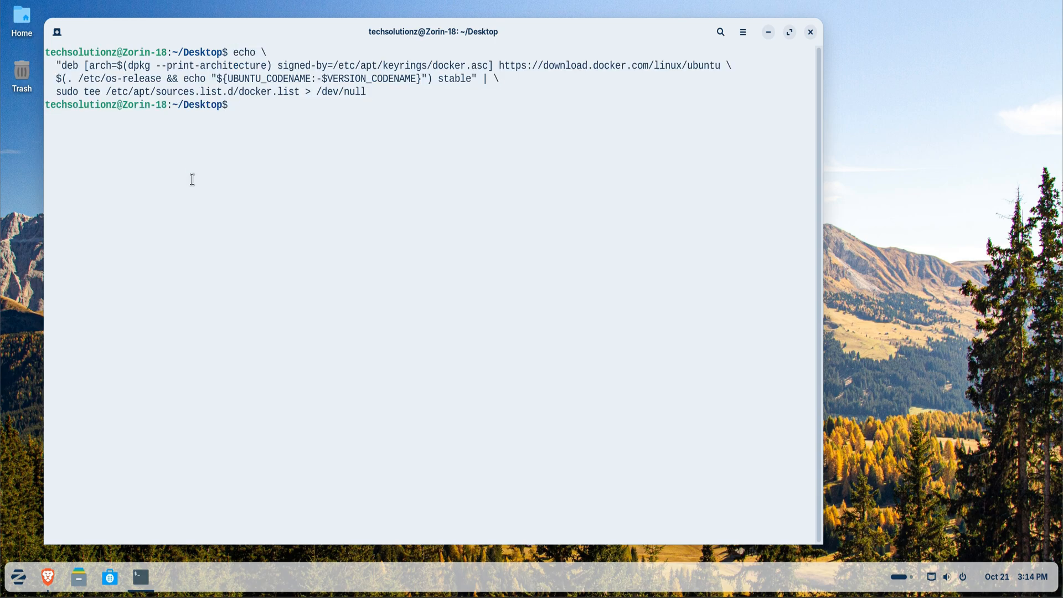
text(sudo apt update)
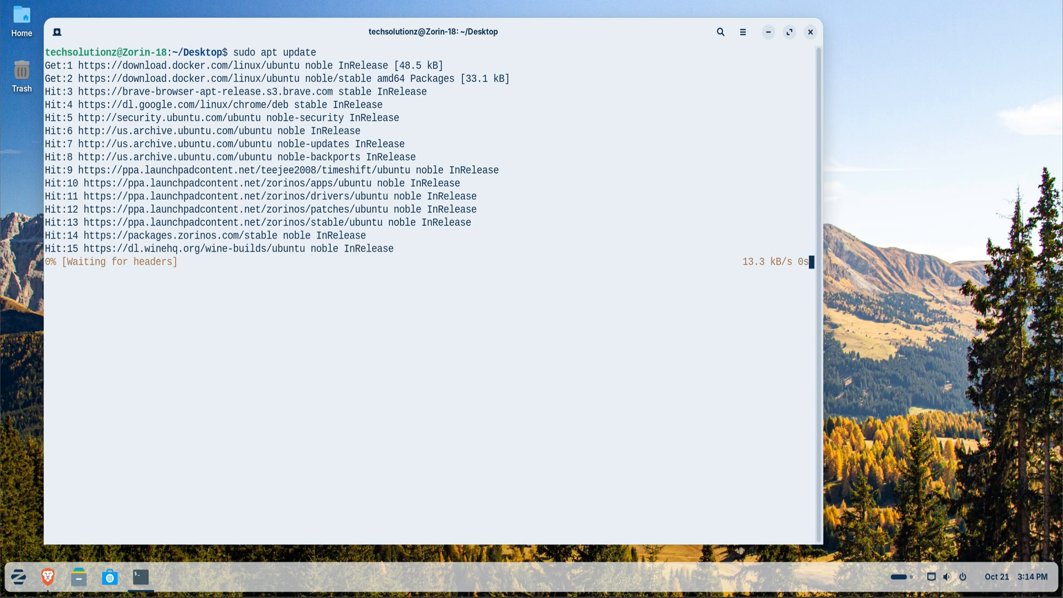
mouse_move(180, 171)
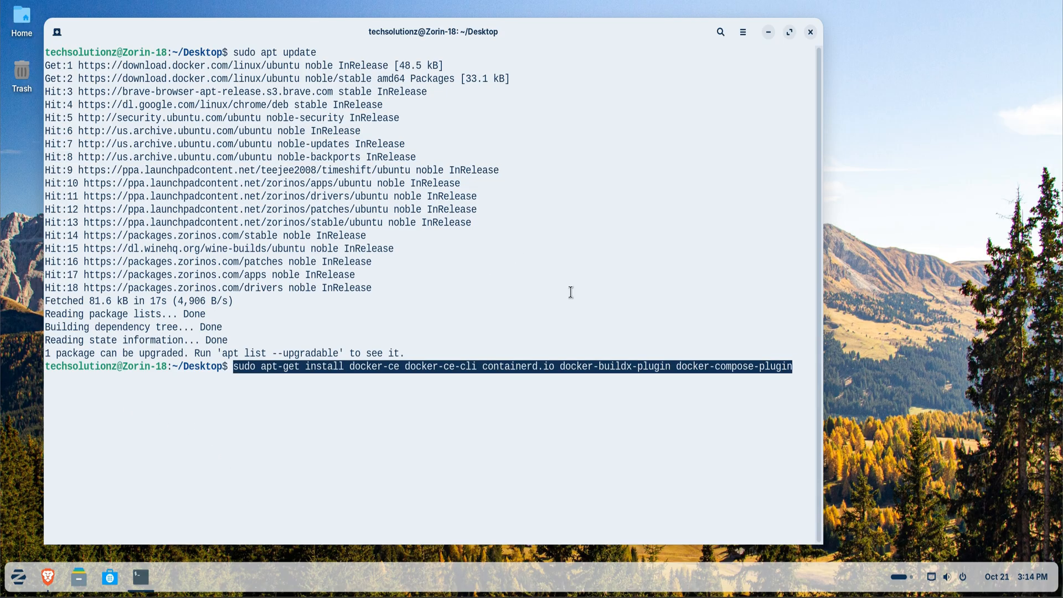
Install docker-ce, docker-ce-cli, containerd.io and the buildx and compose plugins via apt-get.
key(Return)
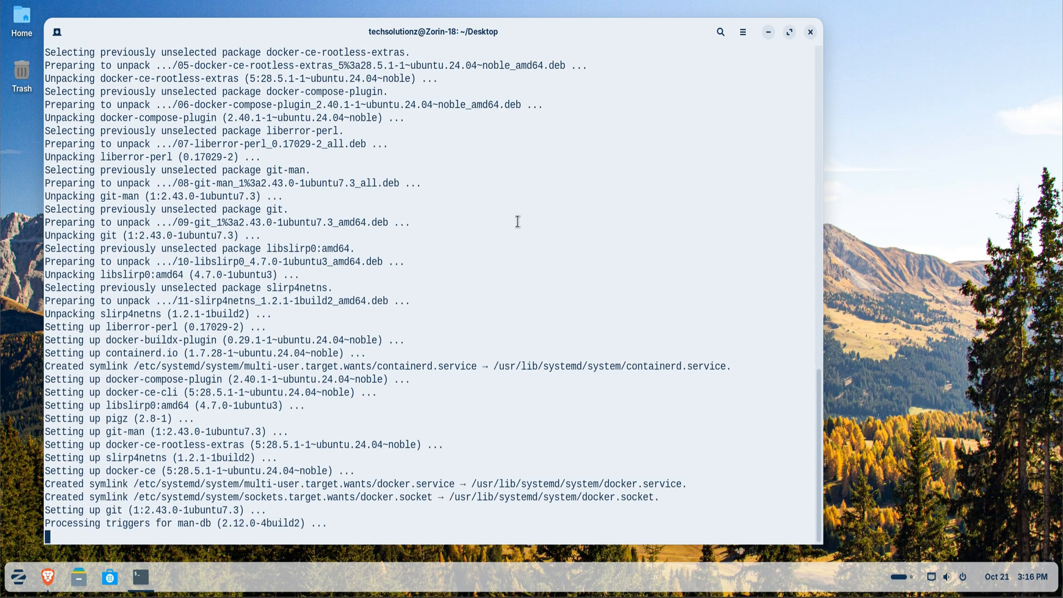
scroll(down, 3)
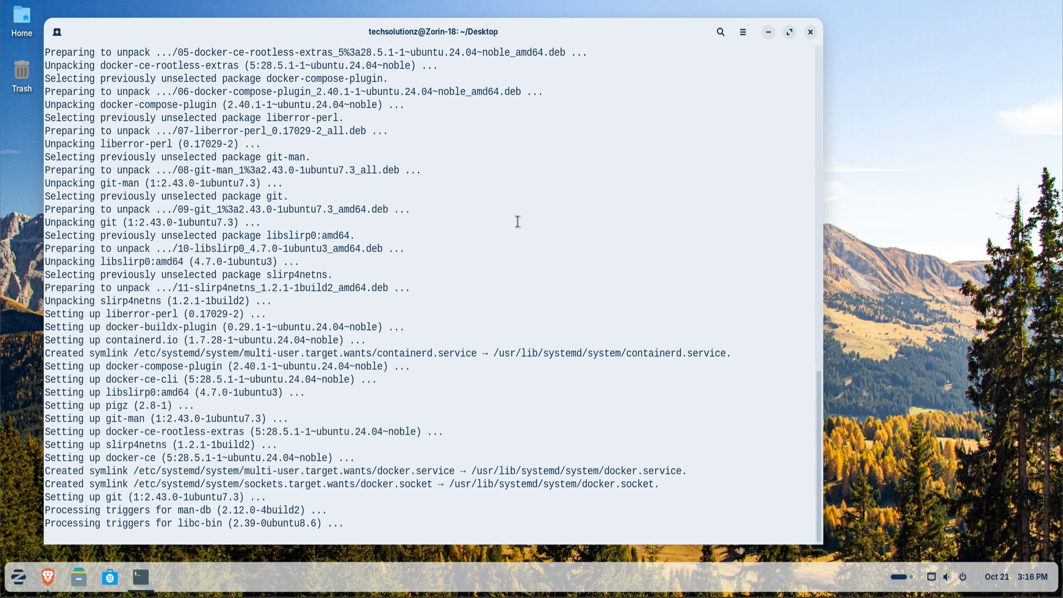
text(c)
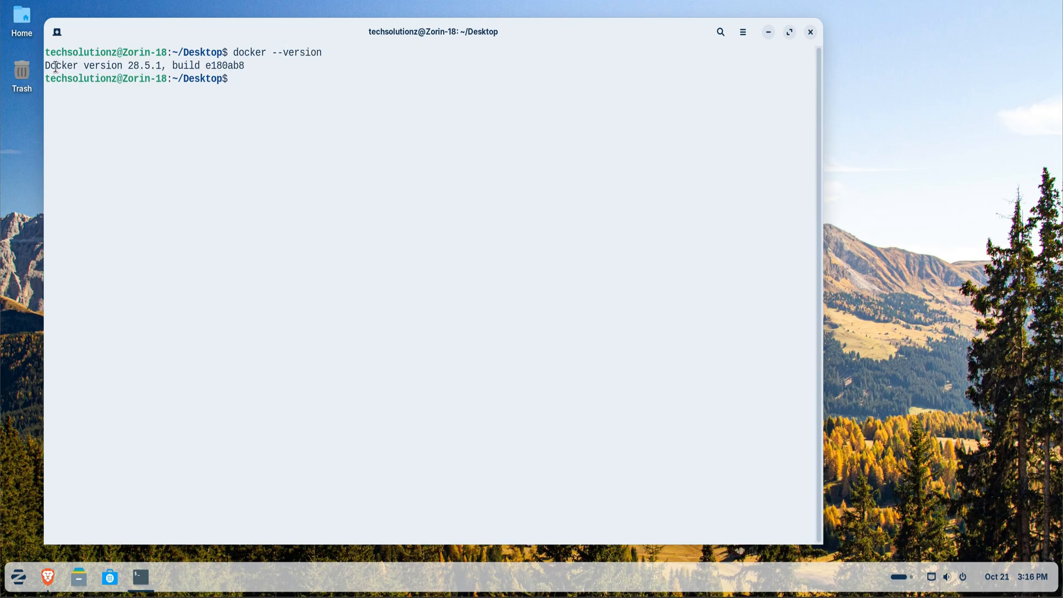
Highlight the Docker version 28.5.1, build e180ab8 output line, then clear the terminal.
triple_click(145, 65)
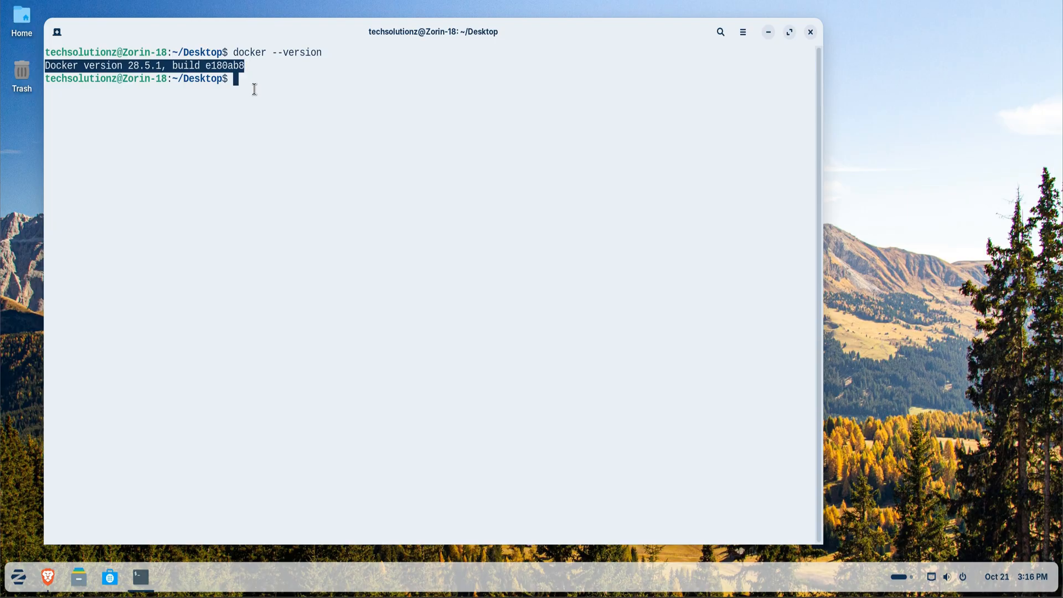
text(clear)
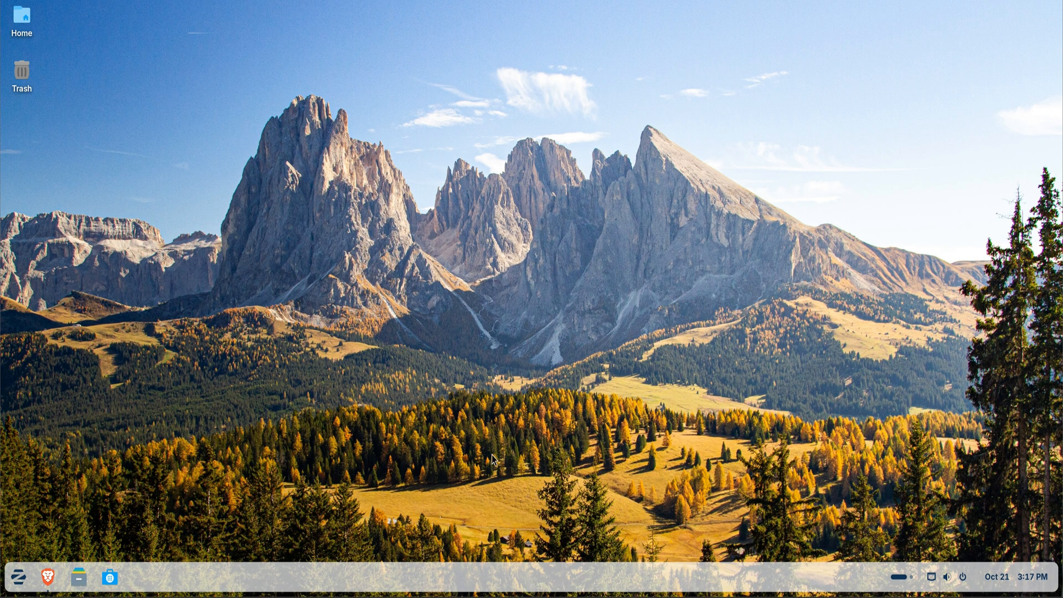
mouse_move(841, 530)
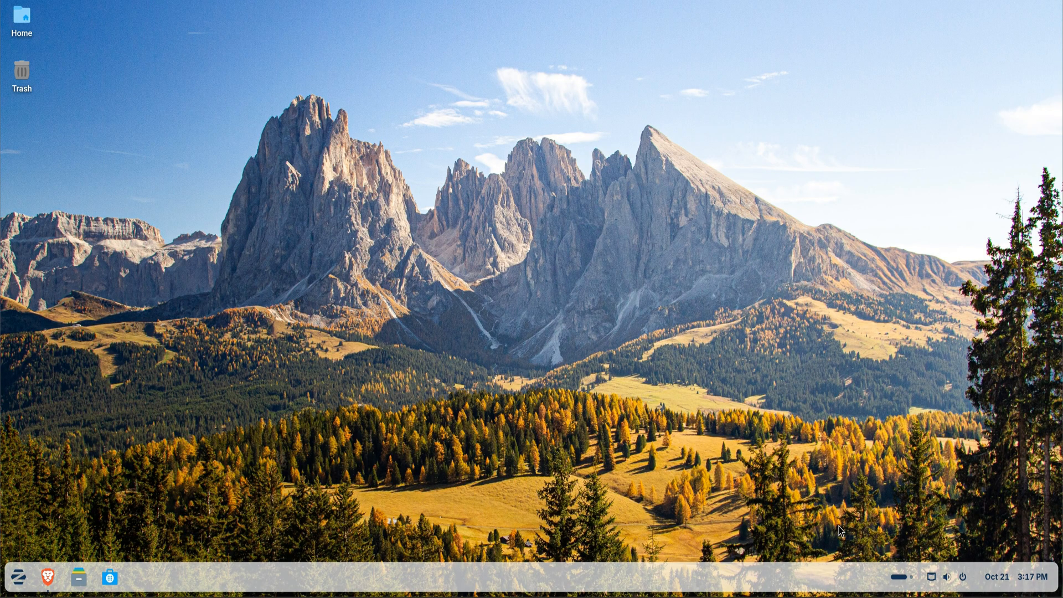
mouse_move(492, 458)
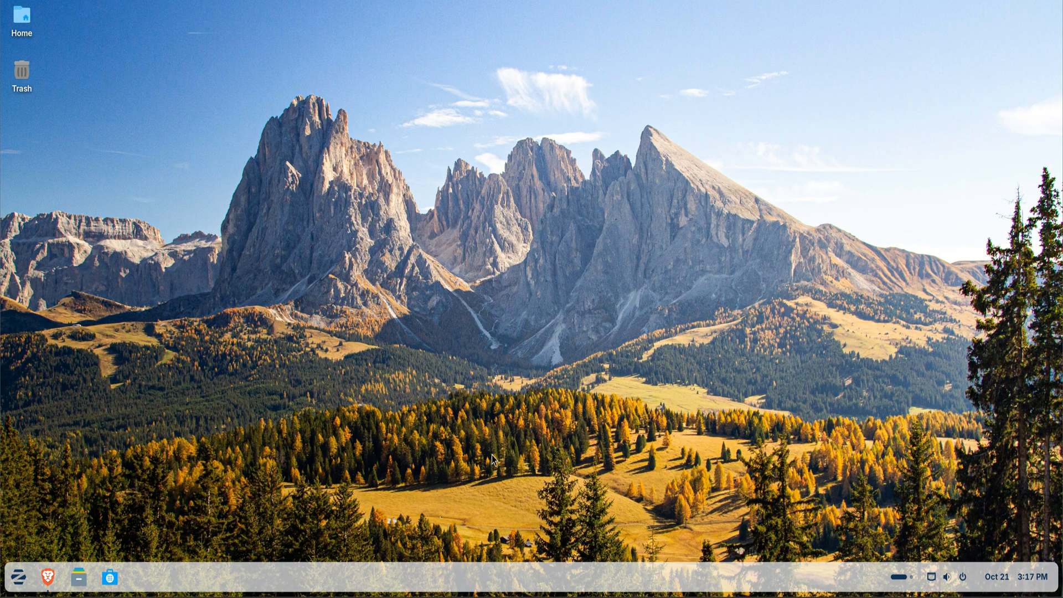
mouse_move(847, 531)
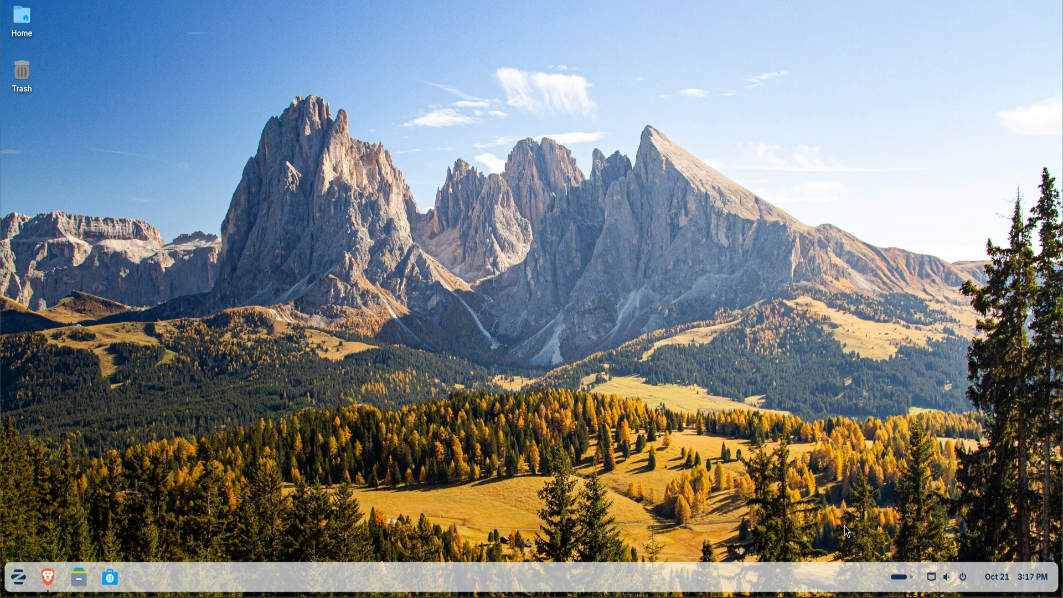